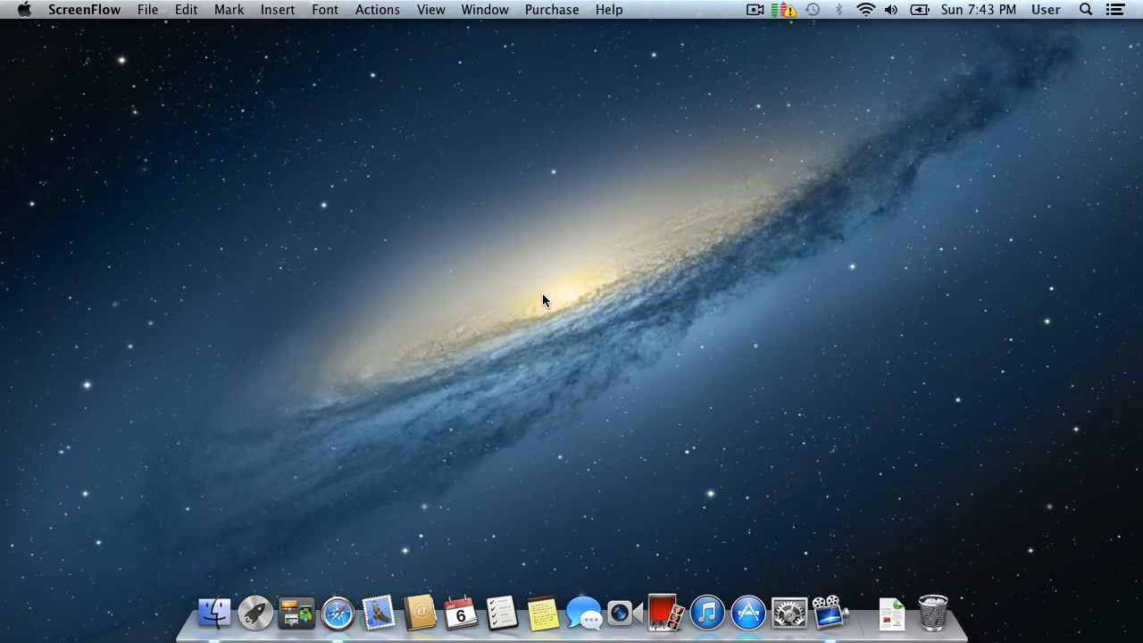
# Launch Safari and enter twitter.com in the address bar.
pyautogui.click(337, 614)
pyautogui.write('t')
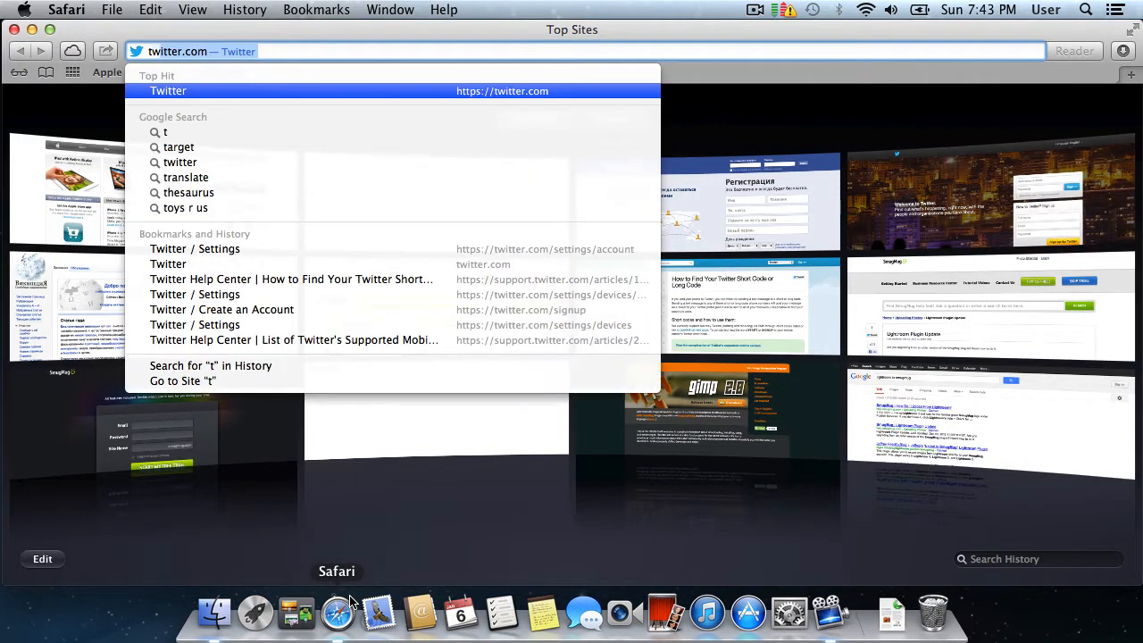
pyautogui.write('witter.com')
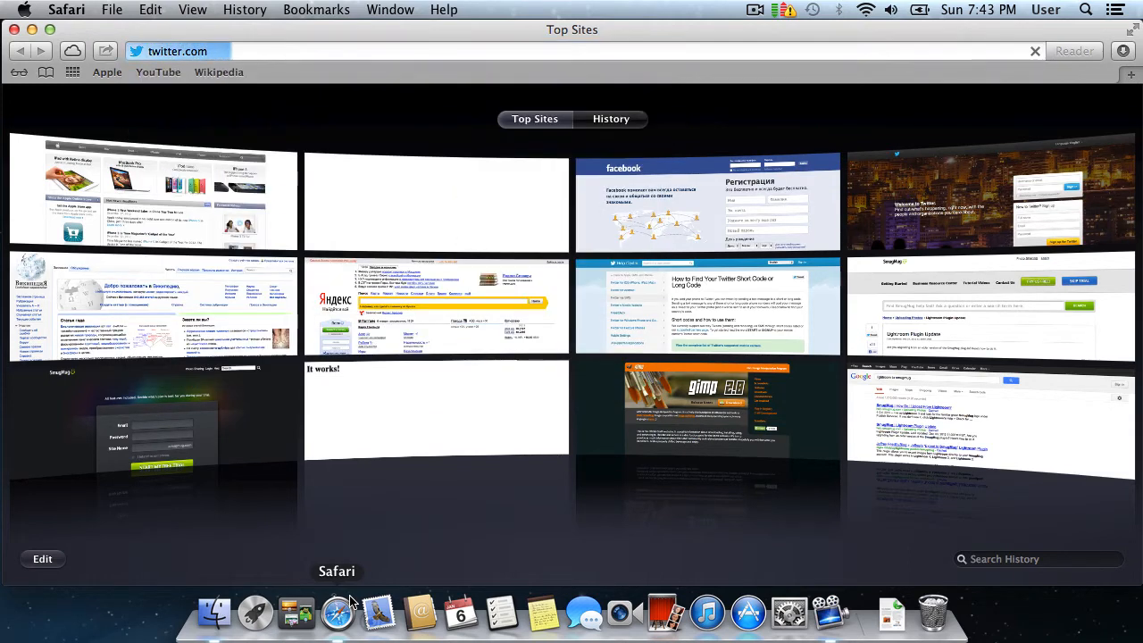
# Load Twitter and go to Settings > Design.
pyautogui.click(987, 201)
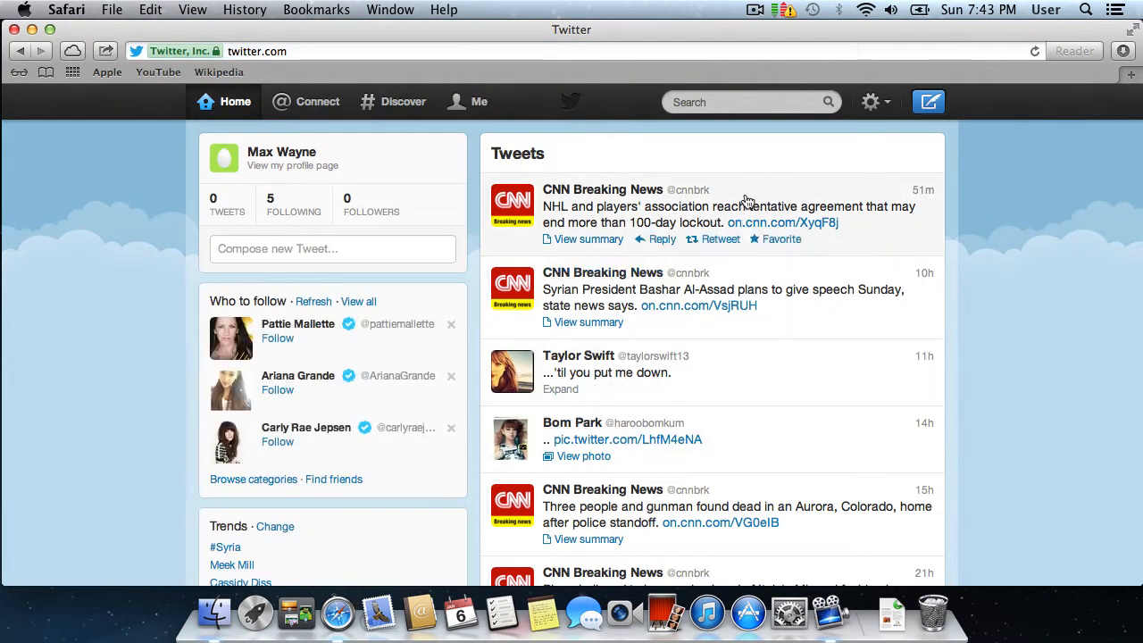
pyautogui.click(871, 101)
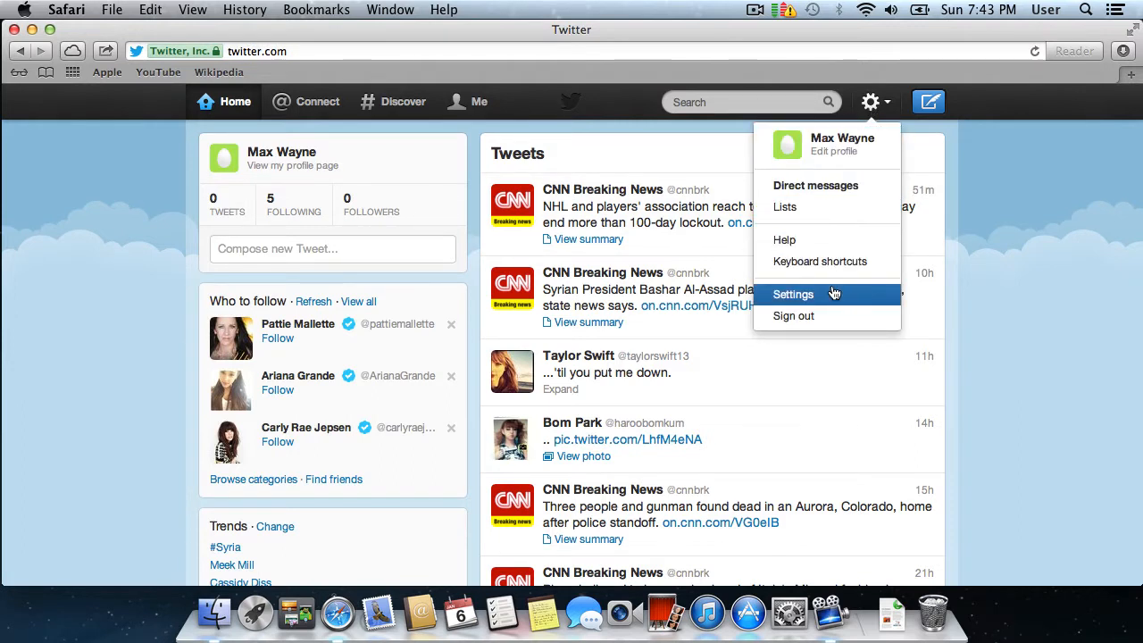
pyautogui.click(793, 294)
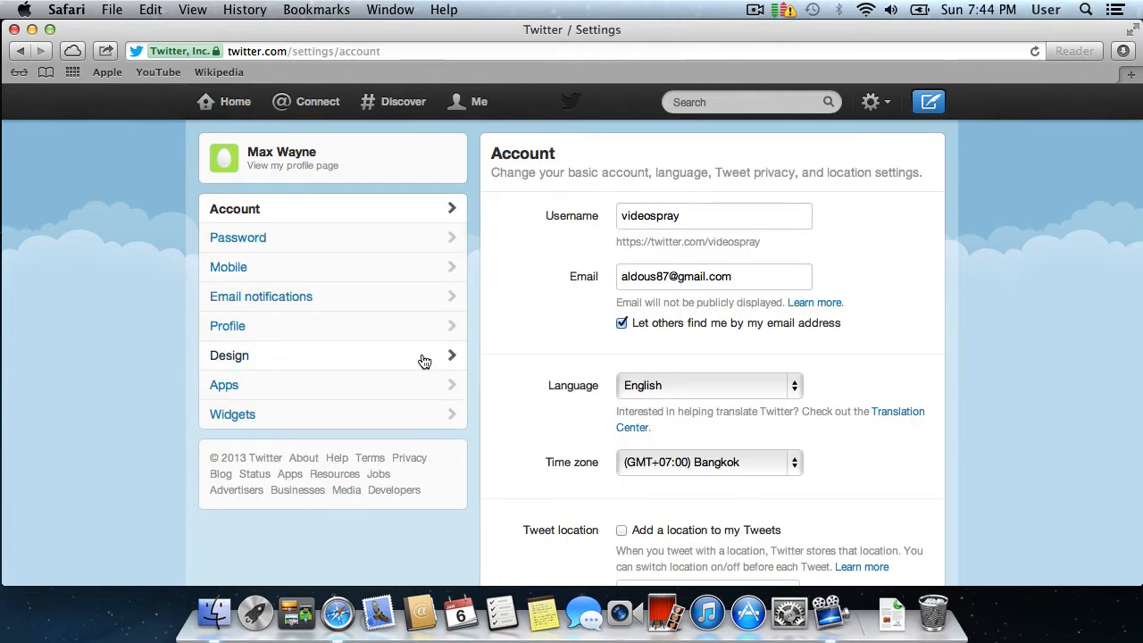
pyautogui.click(230, 356)
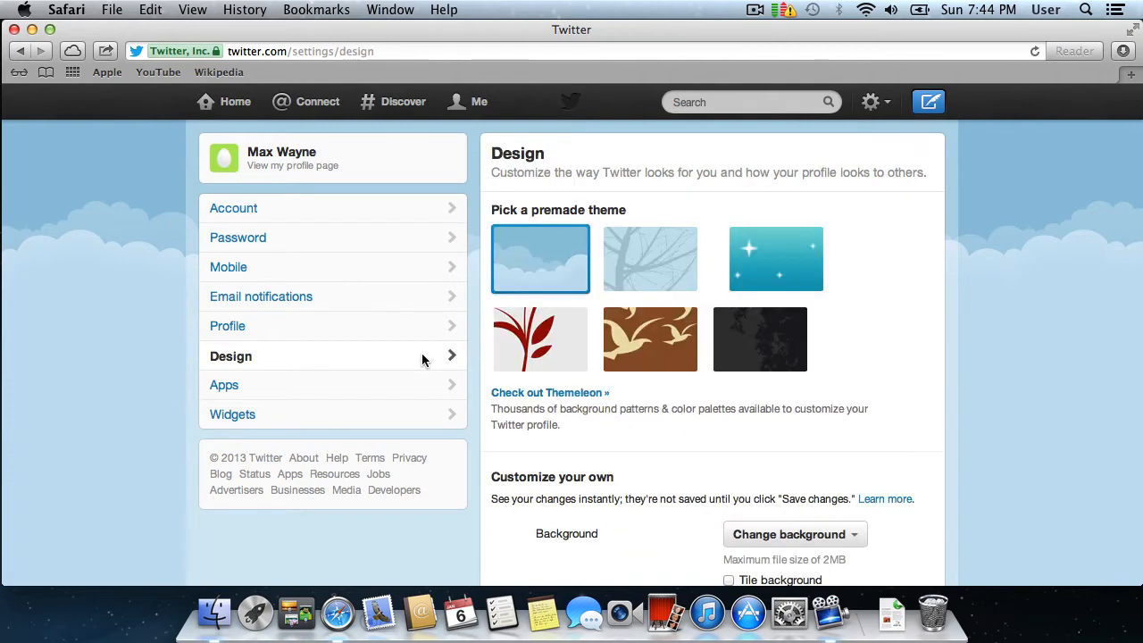
# Apply the red-leaf premade theme.
pyautogui.scroll(-3)
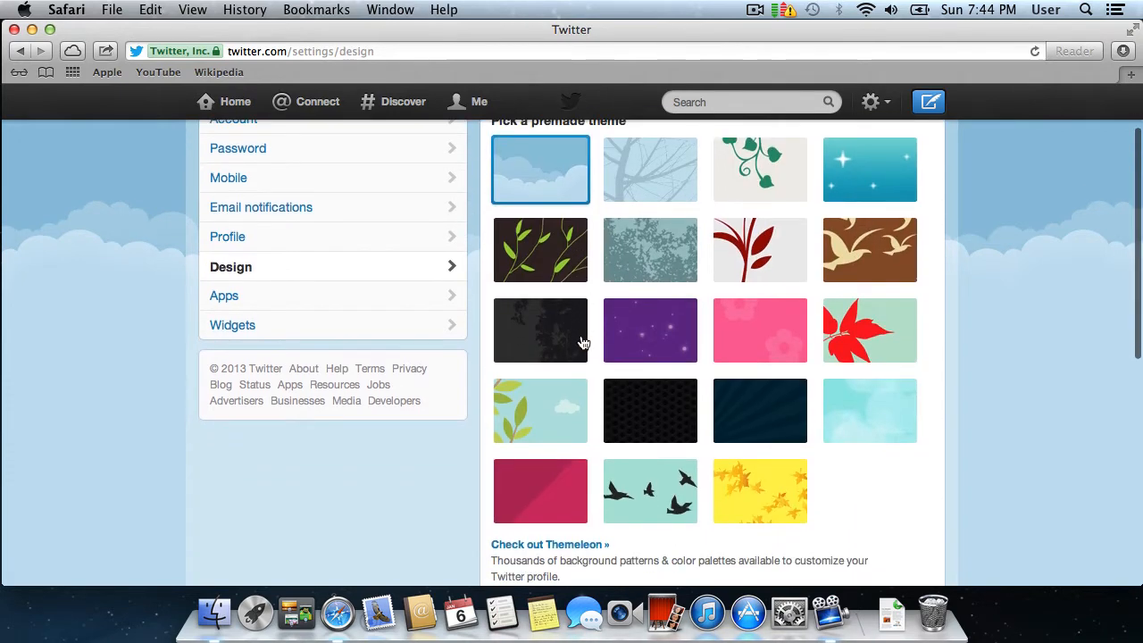
pyautogui.click(869, 330)
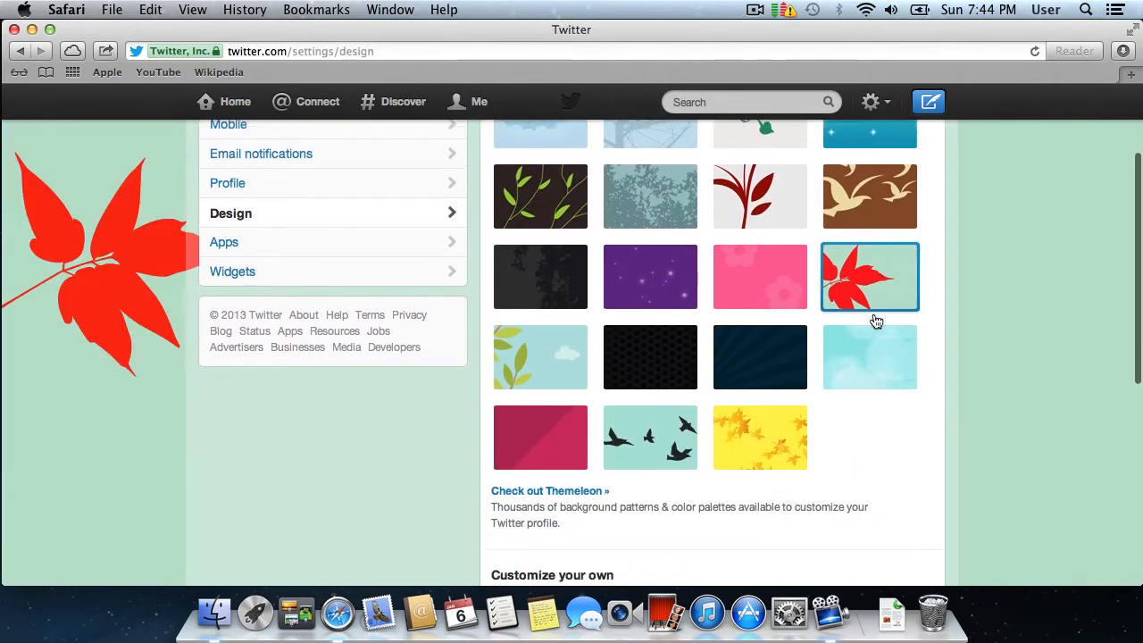
pyautogui.scroll(-3)
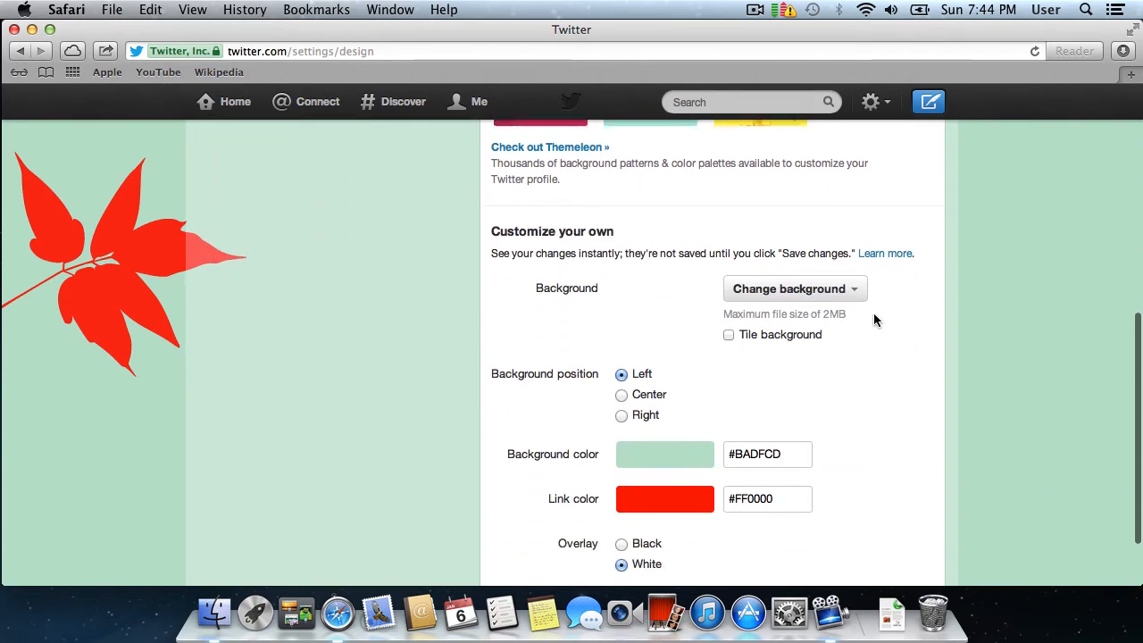
# Set the overlay to Black and the link color to purple (#a488f2).
pyautogui.scroll(-3)
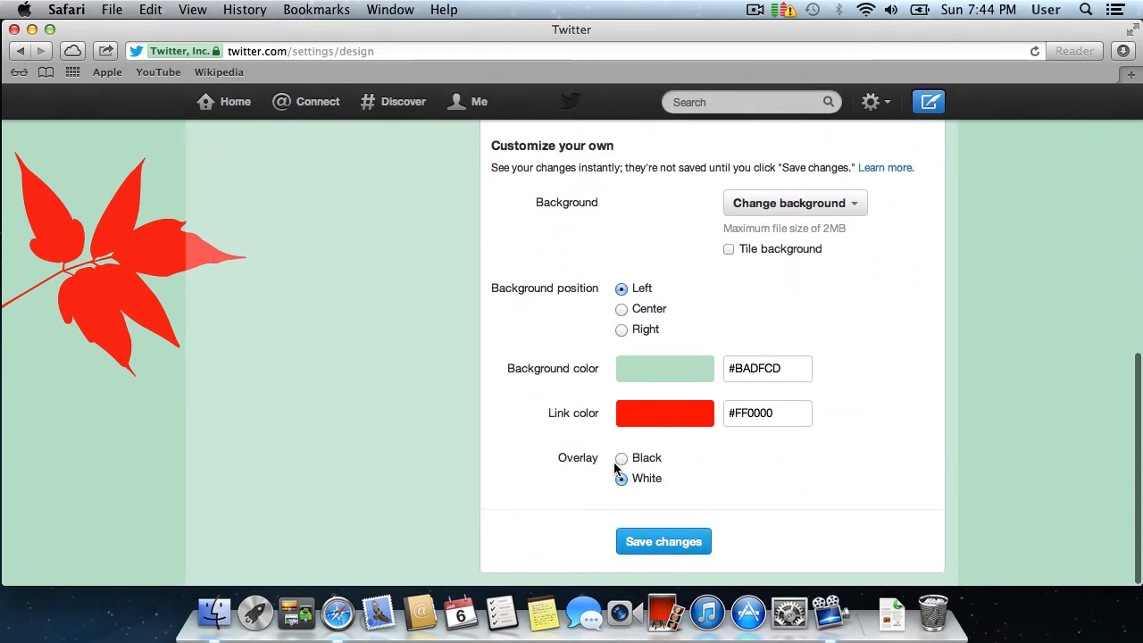
pyautogui.click(622, 457)
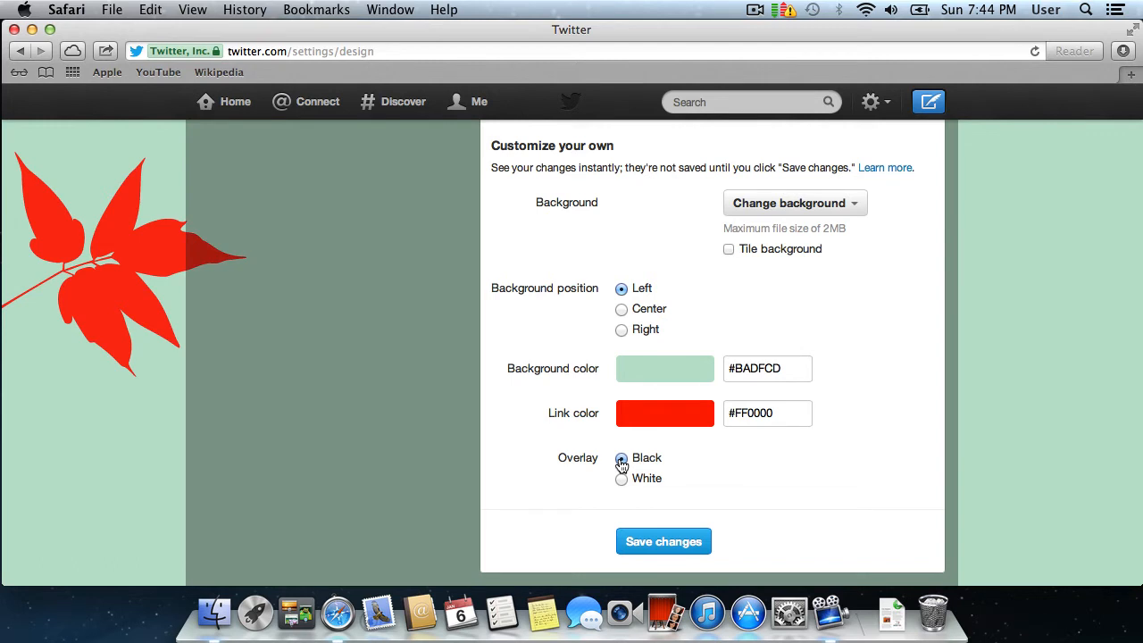
pyautogui.click(665, 368)
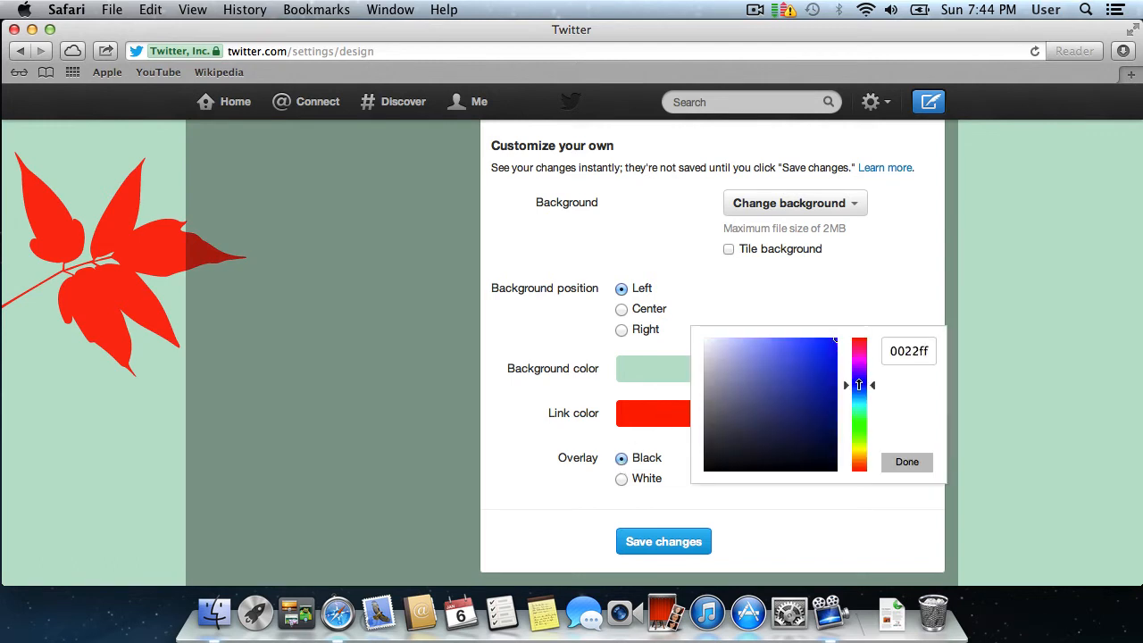
pyautogui.click(762, 344)
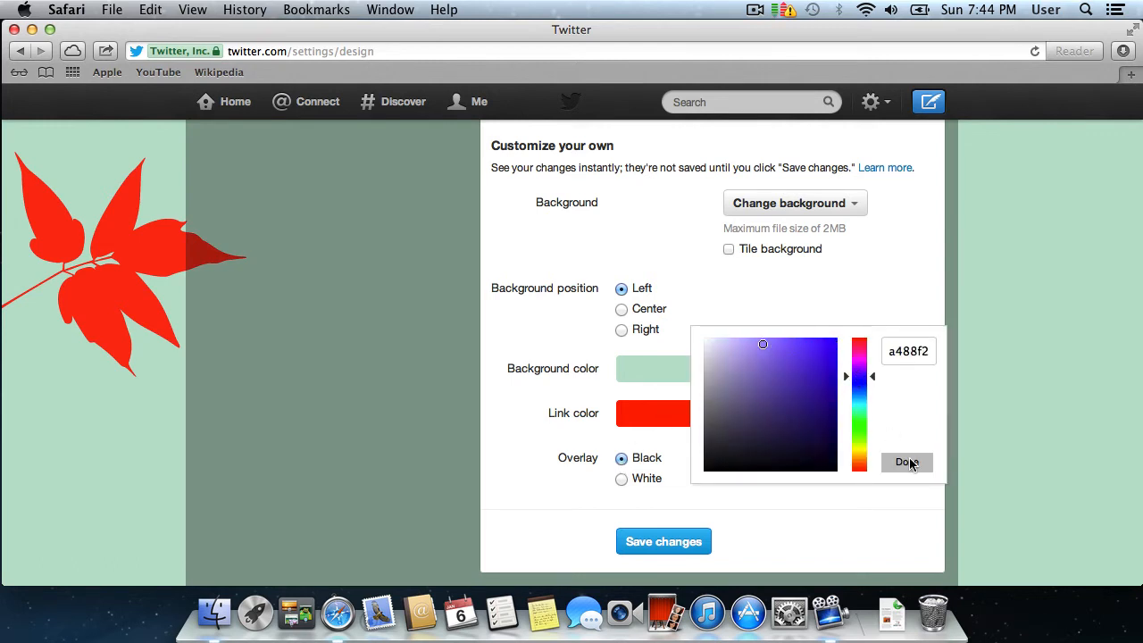
pyautogui.click(906, 462)
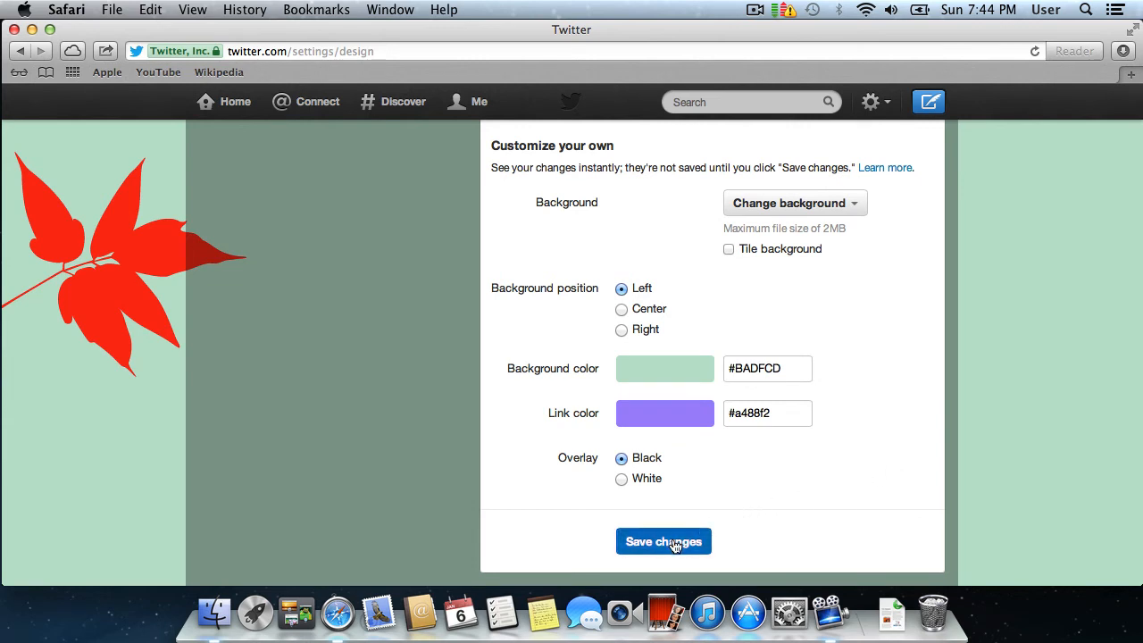
# Save the profile design changes and return to the Home timeline.
pyautogui.click(664, 541)
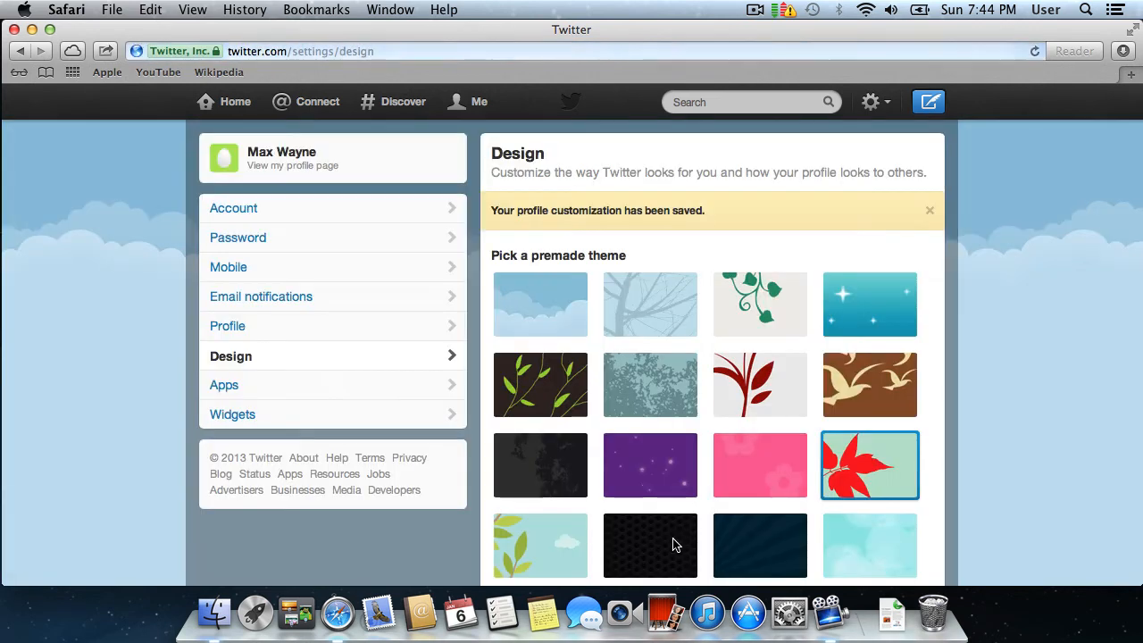
pyautogui.click(235, 100)
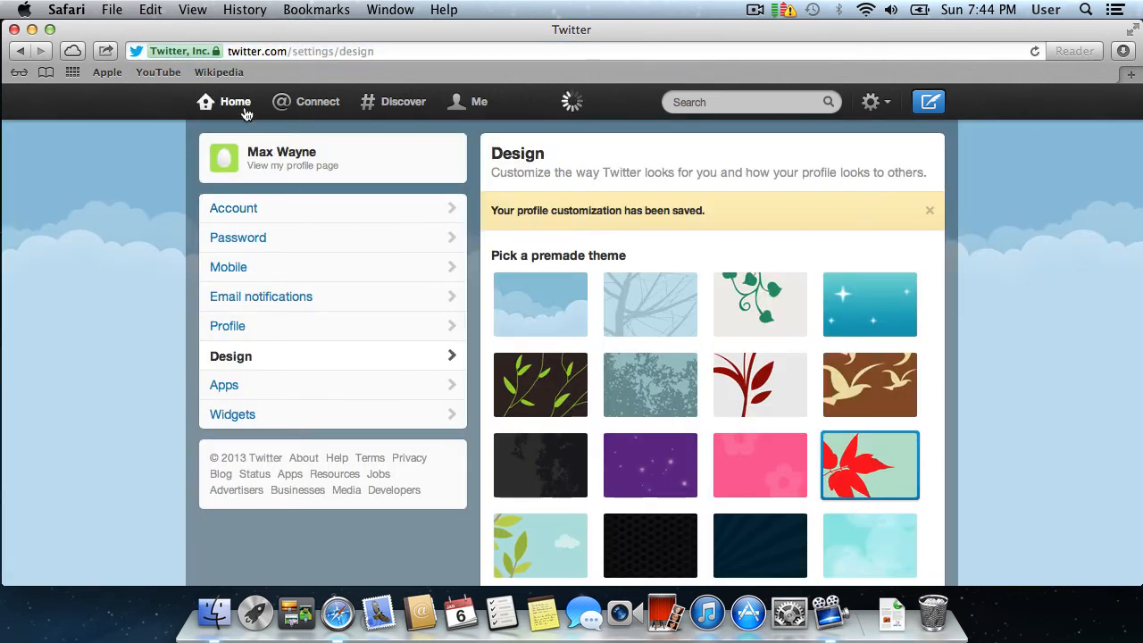
pyautogui.click(234, 101)
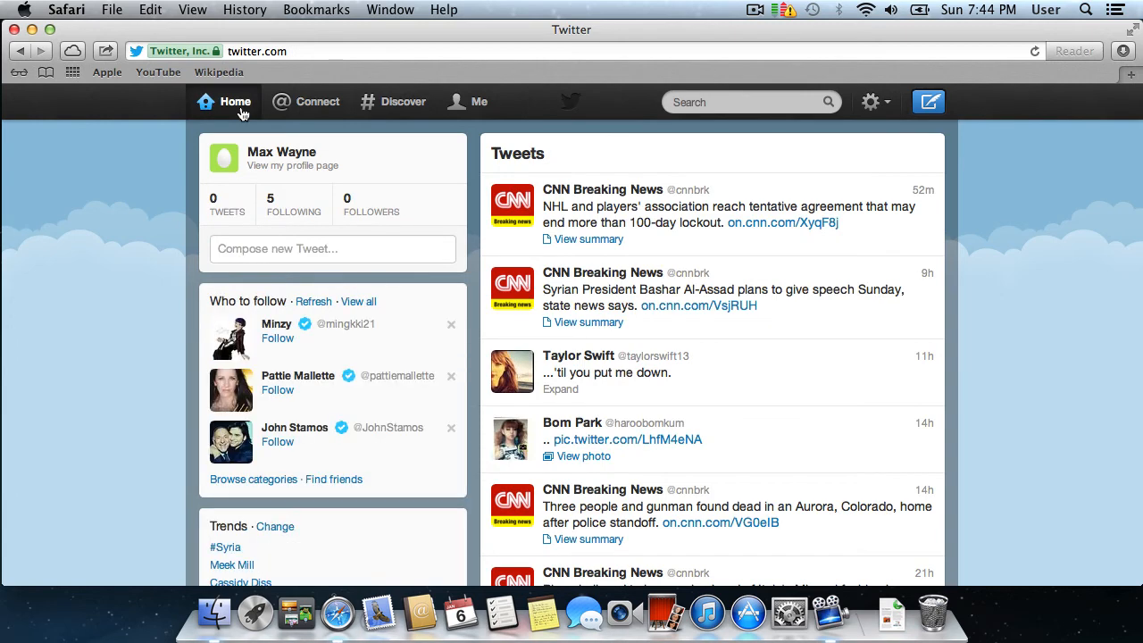